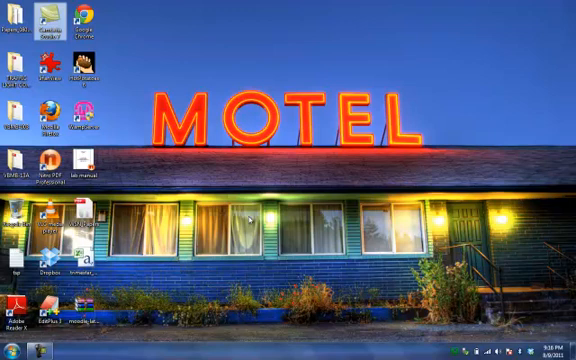
mouse_move(284, 248)
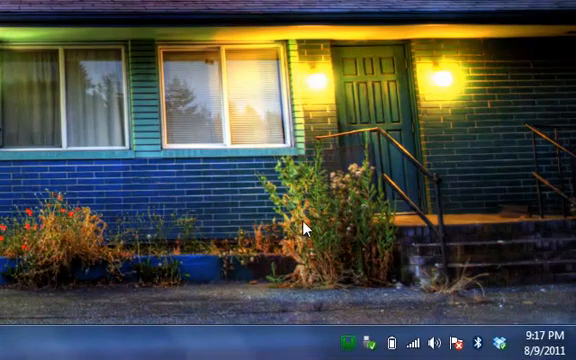
- Open the www directory from the WampServer tray menu, showing index.php and testmysql.php
click(352, 336)
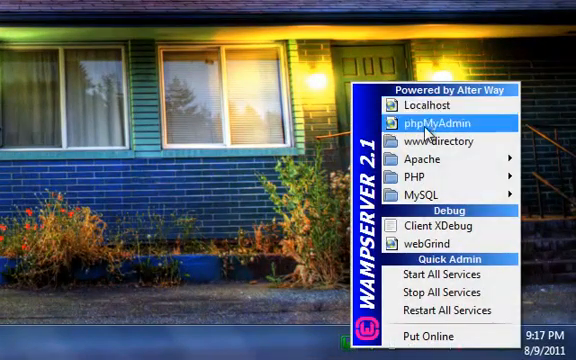
mouse_move(440, 138)
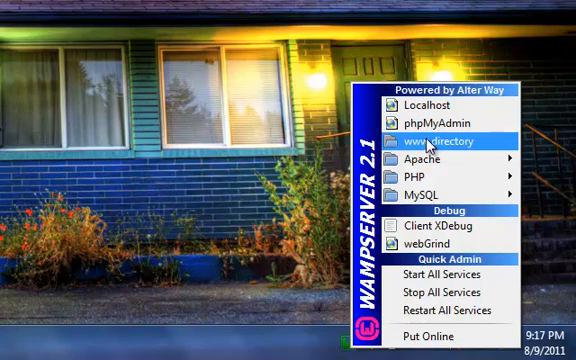
click(430, 132)
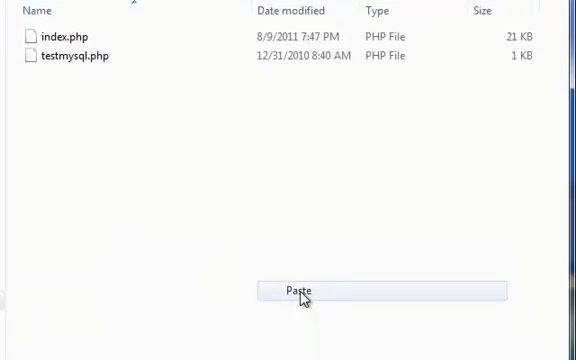
- Extract moodle-latest-19.zip into www and rename the resulting moodle folder to vitsc
click(296, 292)
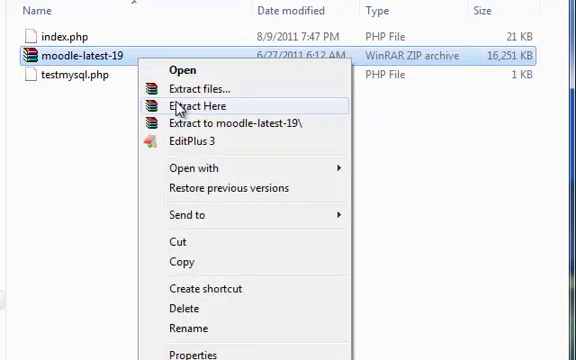
click(198, 104)
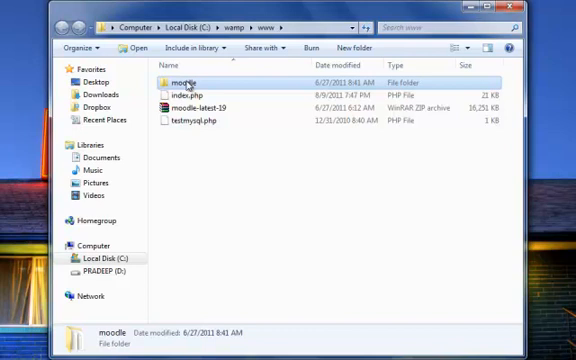
double_click(184, 82)
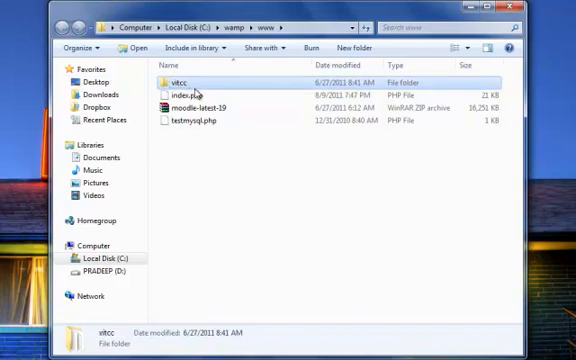
double_click(176, 84)
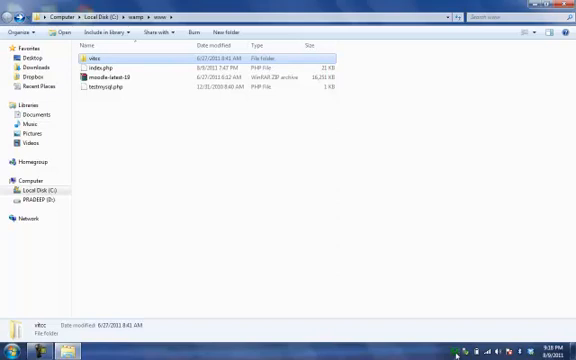
- Open localhost from WampServer and launch the vitsc project under Your Projects
click(512, 344)
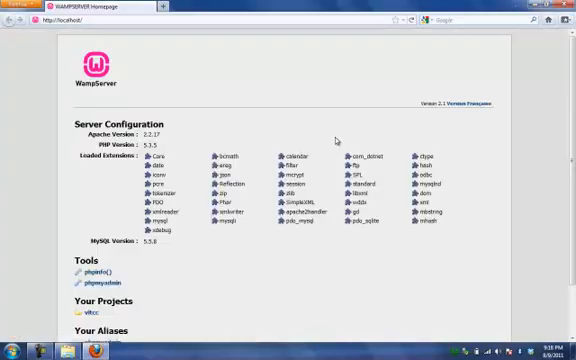
scroll(down, 3)
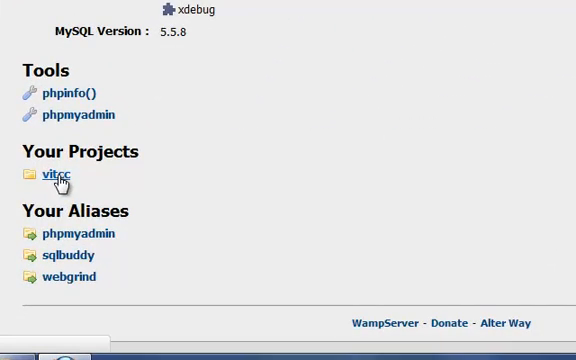
click(52, 176)
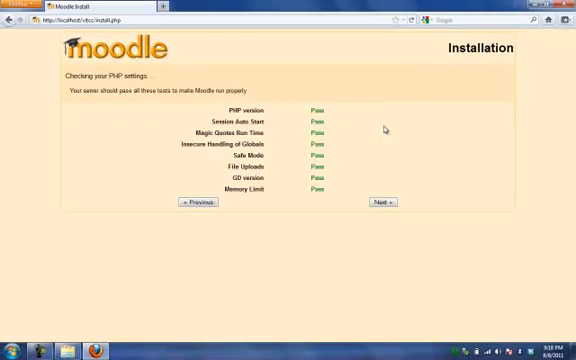
mouse_move(276, 128)
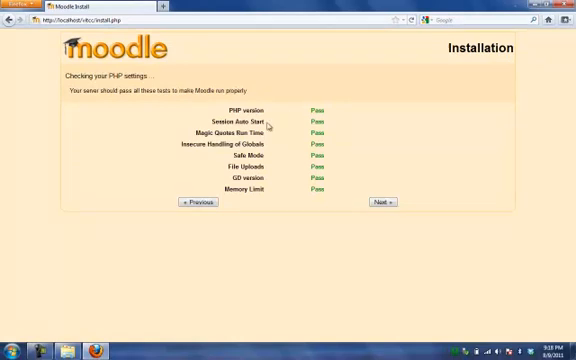
mouse_move(292, 124)
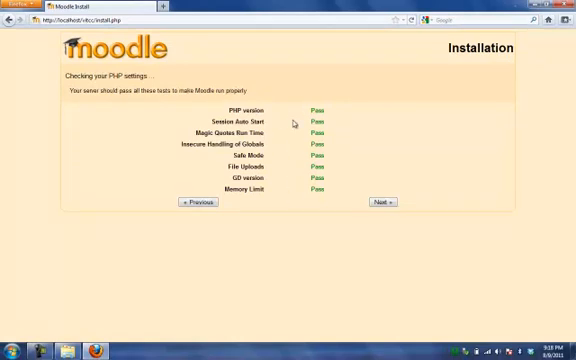
mouse_move(304, 176)
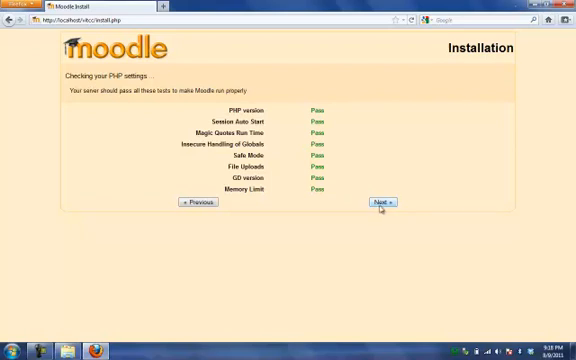
- Pass the PHP settings check and confirm the web address (host 172), Moodle and data directories
click(376, 202)
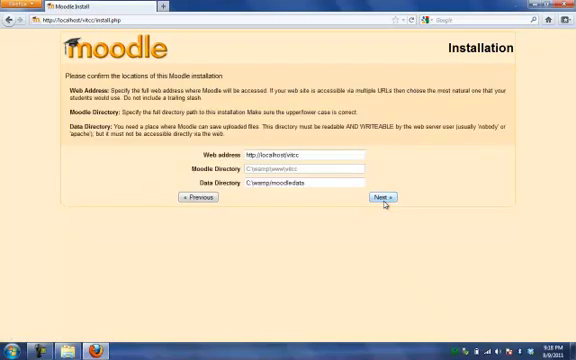
double_click(300, 156)
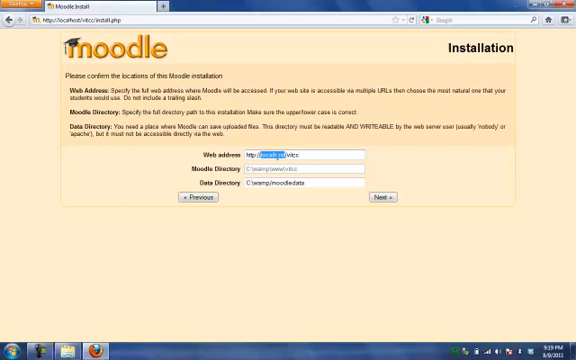
text(172)
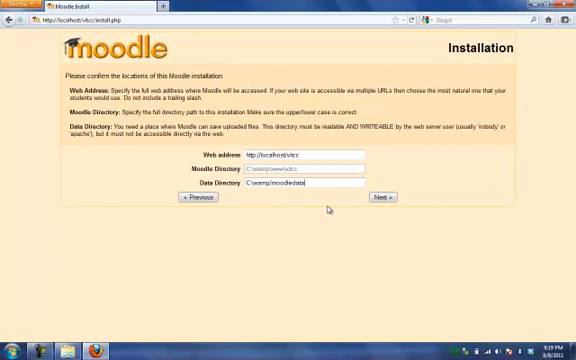
click(380, 198)
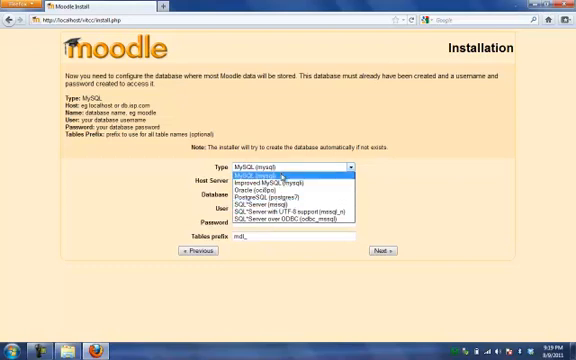
- Configure a MySQL database on localhost with user root and continue to the server checks
click(256, 166)
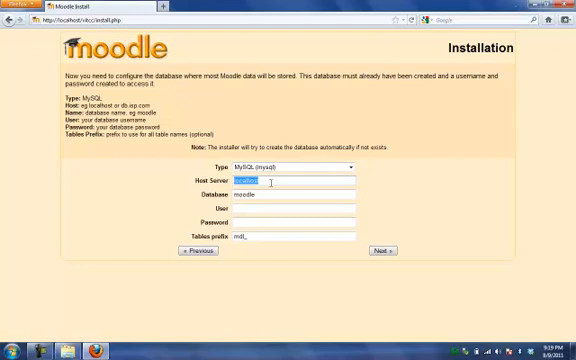
click(280, 194)
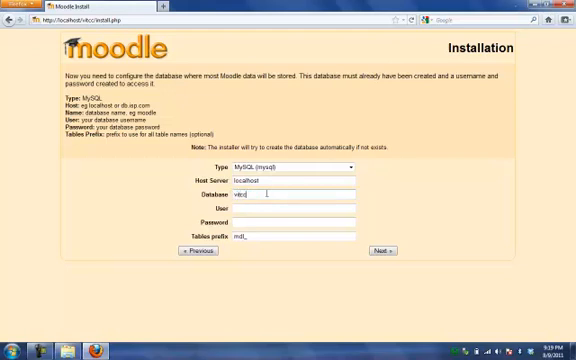
click(258, 210)
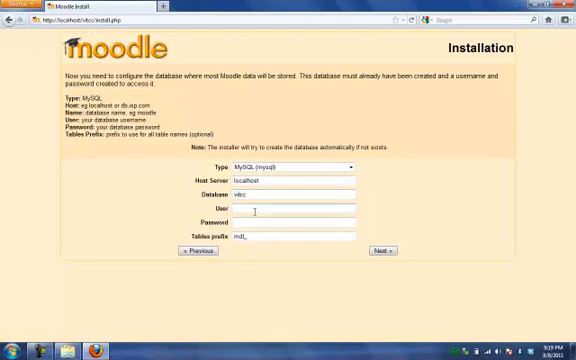
text(root)
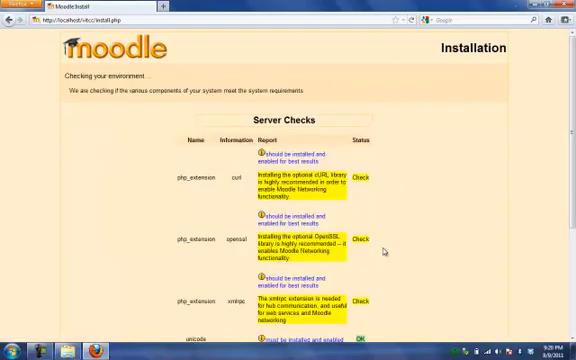
- Review the Server Checks list and continue, letting the installer create config.php
scroll(down, 3)
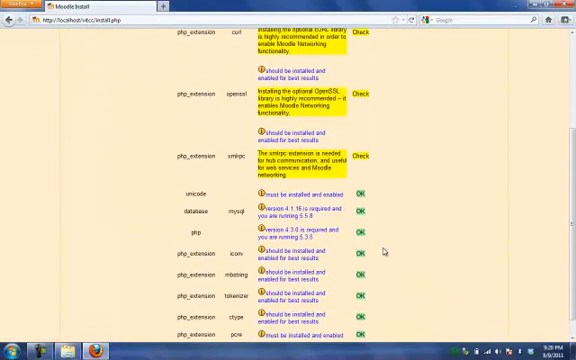
scroll(down, 3)
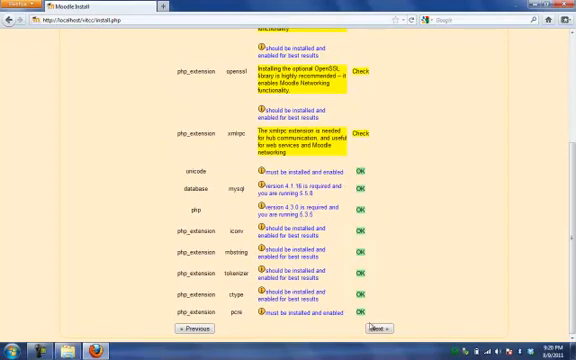
mouse_move(522, 164)
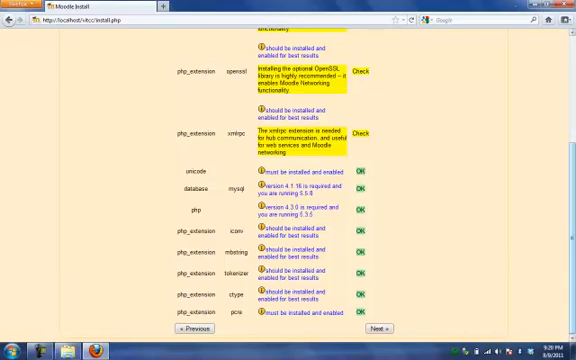
scroll(up, 3)
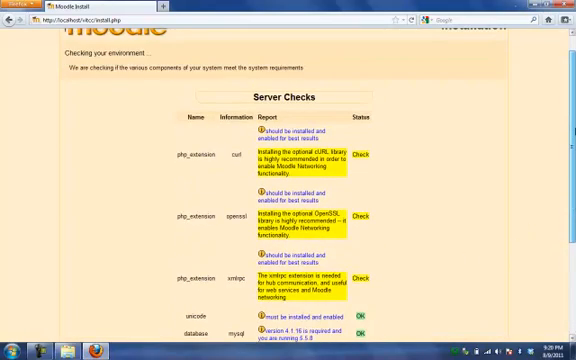
scroll(down, 3)
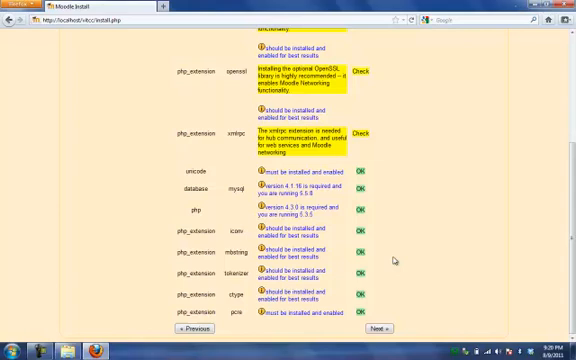
scroll(down, 3)
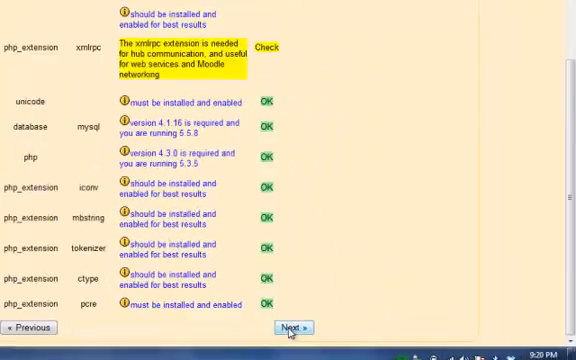
click(292, 328)
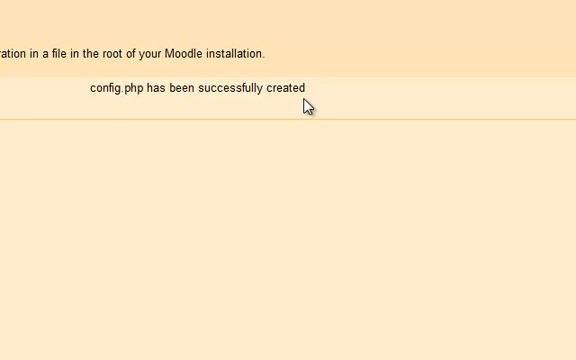
mouse_move(524, 108)
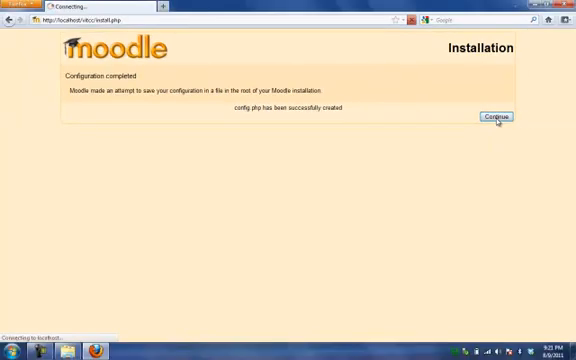
- Continue past Configuration completed, accept the GPL license and tick Unattended operation
click(496, 118)
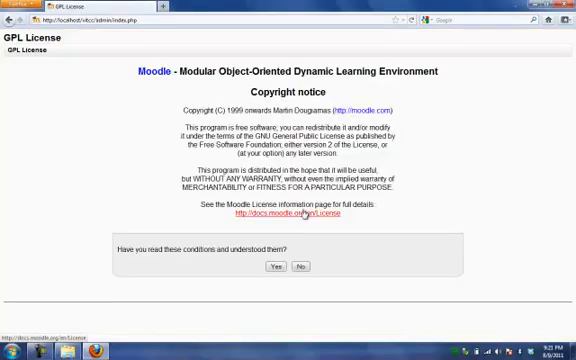
click(274, 268)
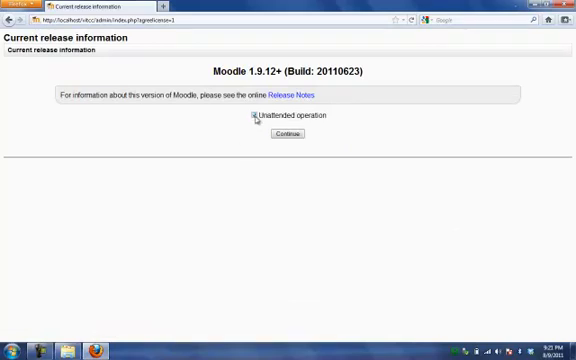
click(258, 118)
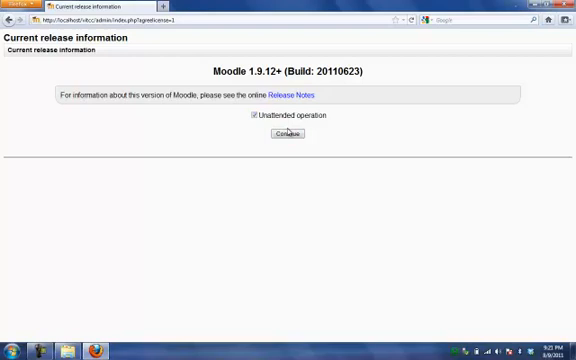
- Start the database setup and follow the output until every core table reports Success
click(288, 136)
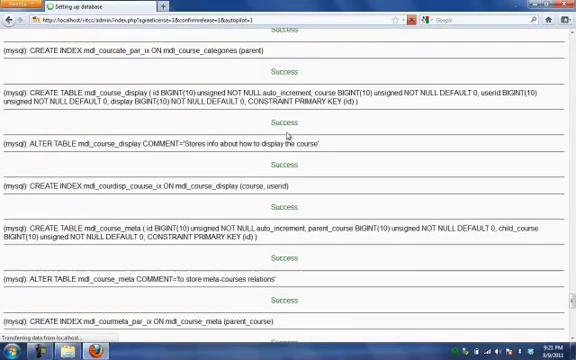
scroll(down, 3)
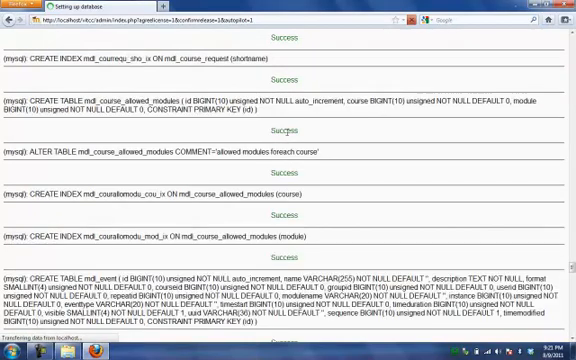
scroll(down, 3)
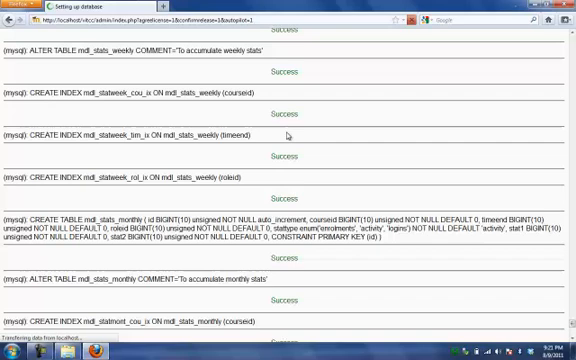
scroll(down, 3)
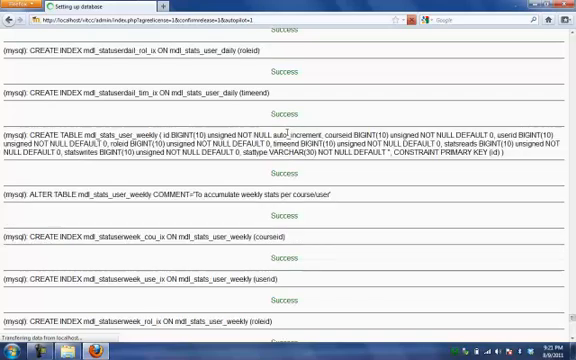
scroll(down, 3)
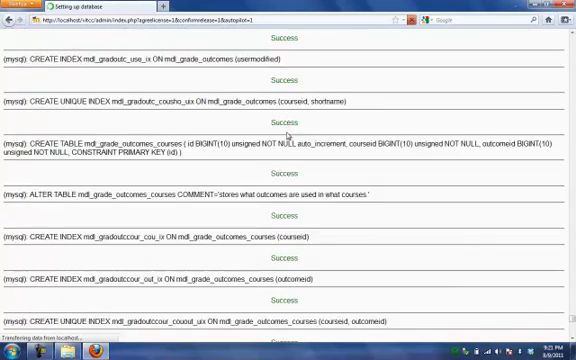
scroll(down, 3)
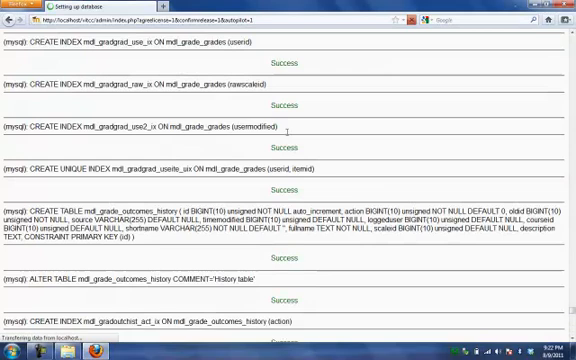
scroll(down, 3)
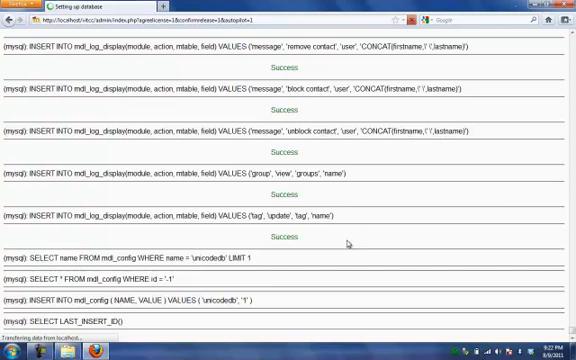
scroll(down, 3)
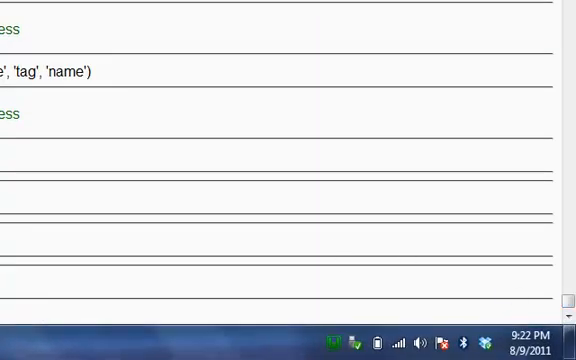
scroll(down, 3)
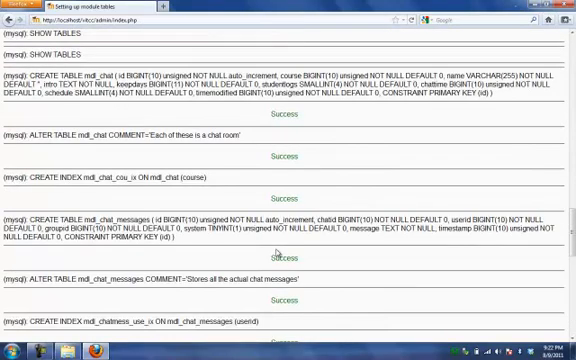
scroll(down, 3)
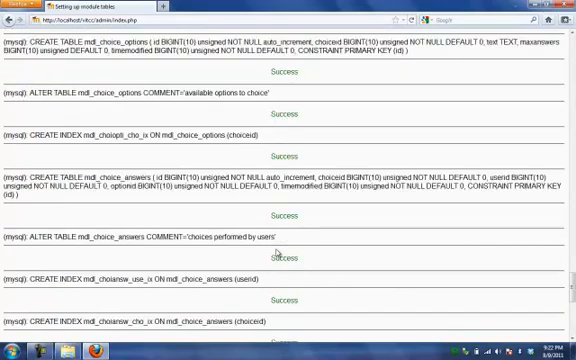
scroll(down, 3)
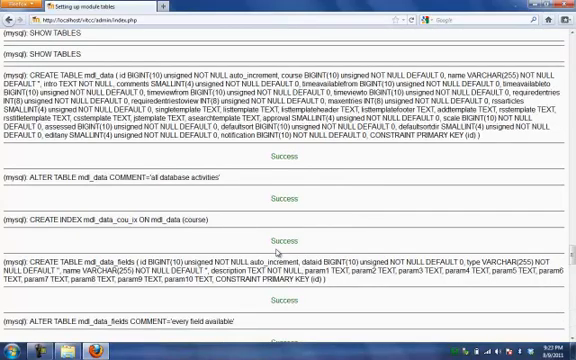
scroll(down, 3)
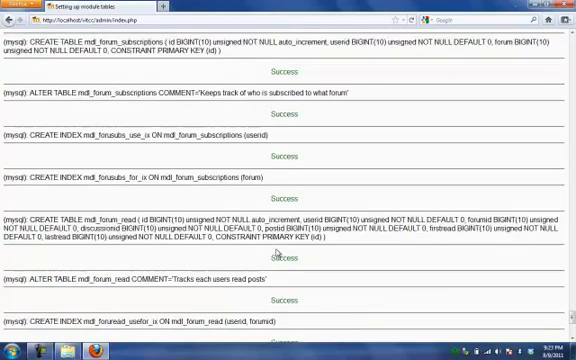
scroll(down, 3)
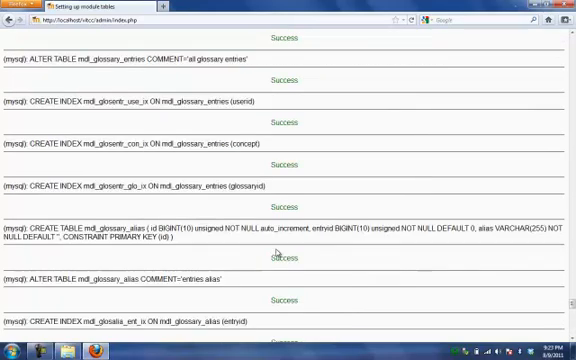
scroll(down, 3)
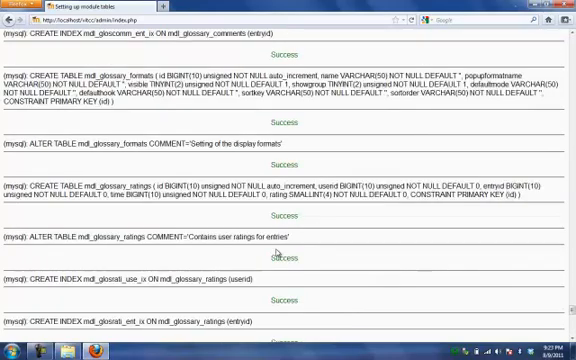
scroll(down, 3)
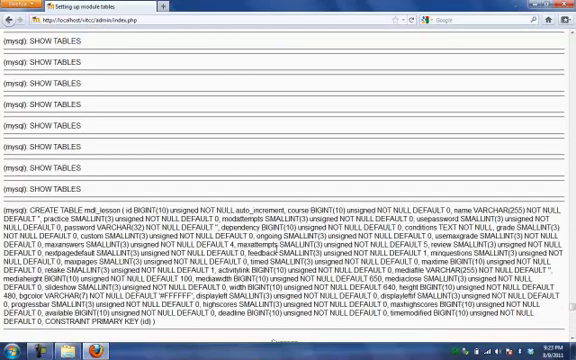
scroll(down, 3)
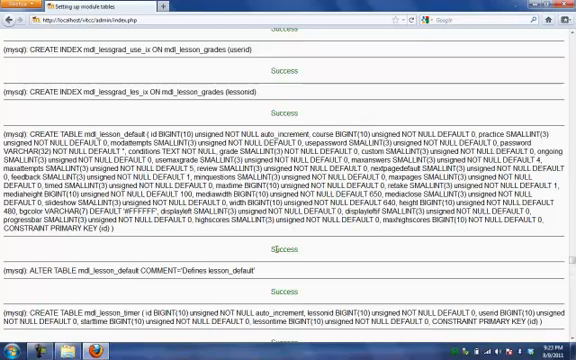
scroll(down, 3)
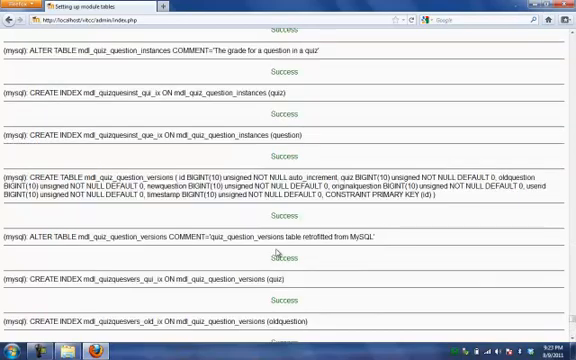
scroll(down, 3)
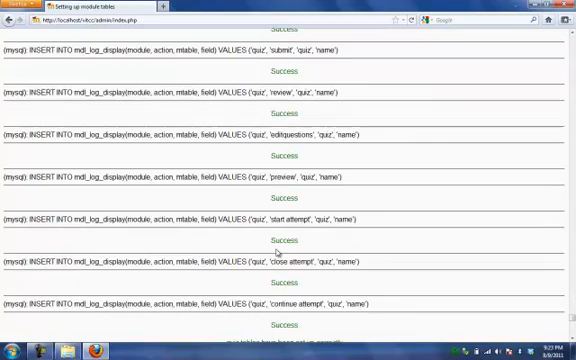
scroll(down, 3)
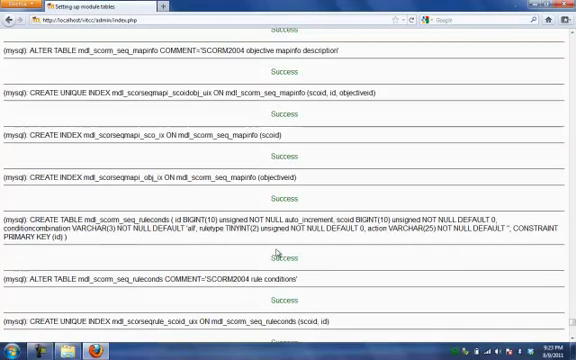
scroll(down, 3)
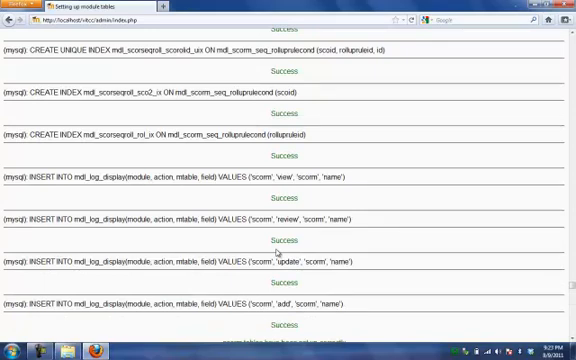
scroll(down, 3)
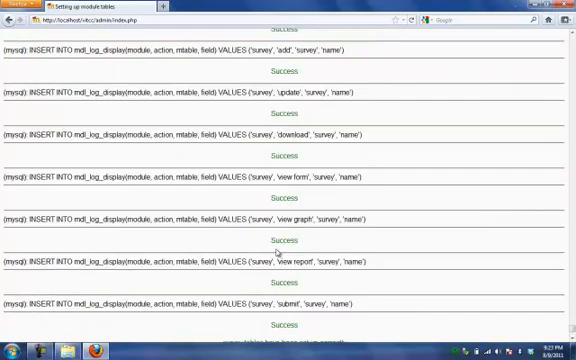
scroll(down, 3)
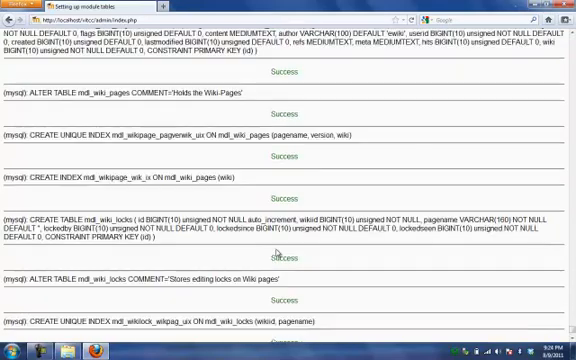
scroll(down, 3)
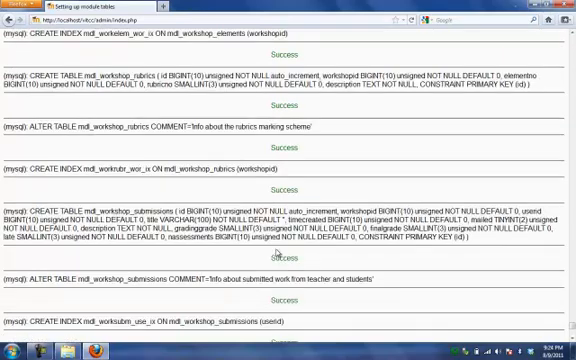
scroll(down, 3)
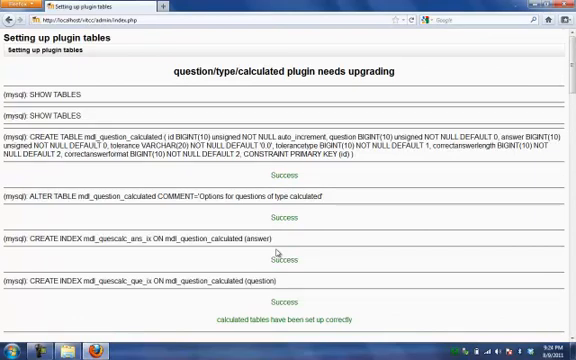
- Continue through the plugin, grade import and block table setup pages to the administrator account form
scroll(down, 3)
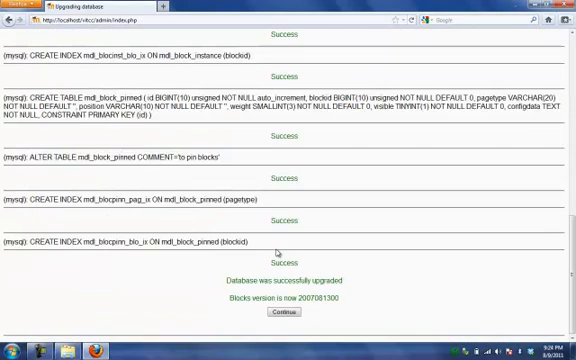
click(284, 316)
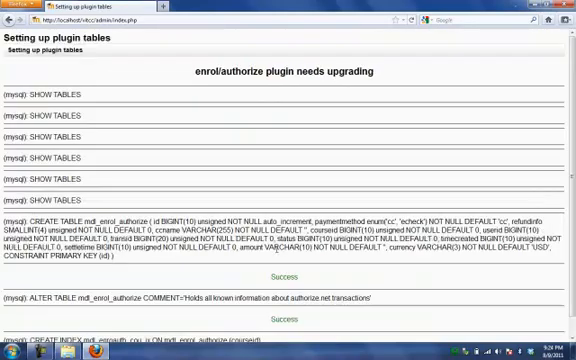
scroll(down, 3)
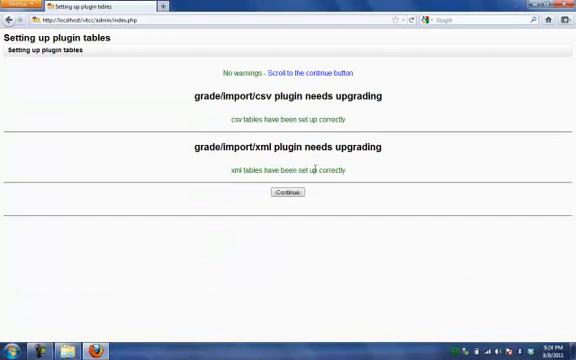
click(288, 192)
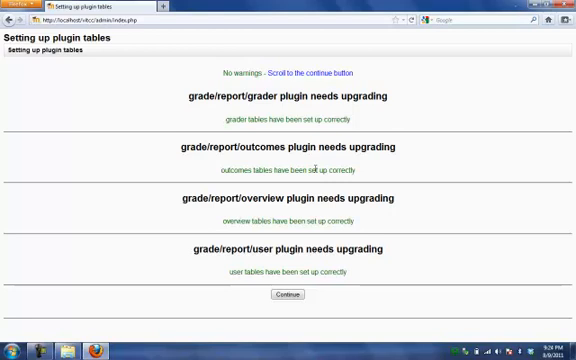
click(288, 296)
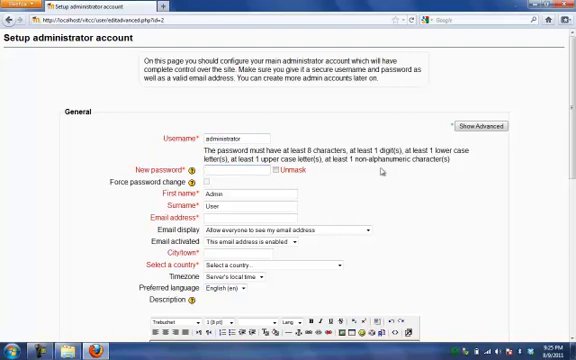
- Enter the admin password, first name Pradee and an abc@ email address on the account form
text(•••)
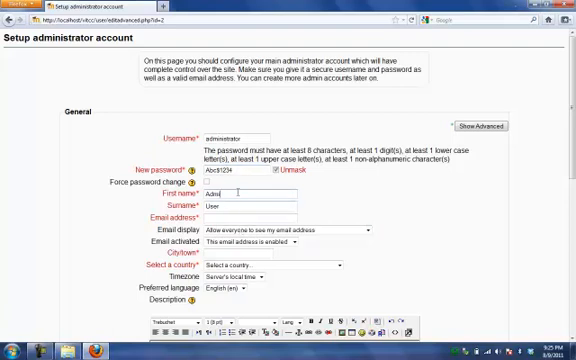
text(Pradeepkumar)
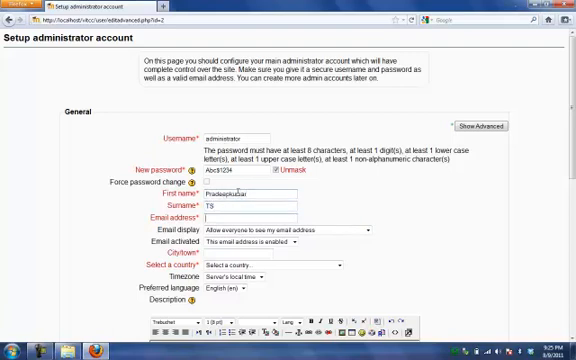
text(abc)
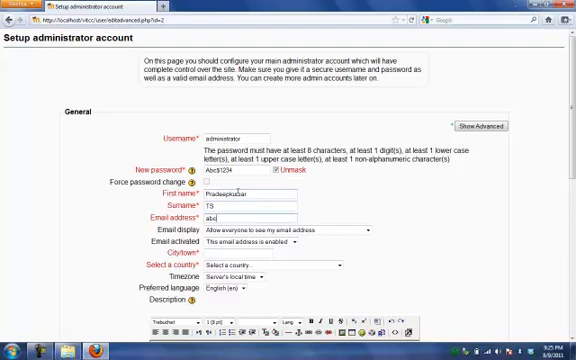
text(@example.com)
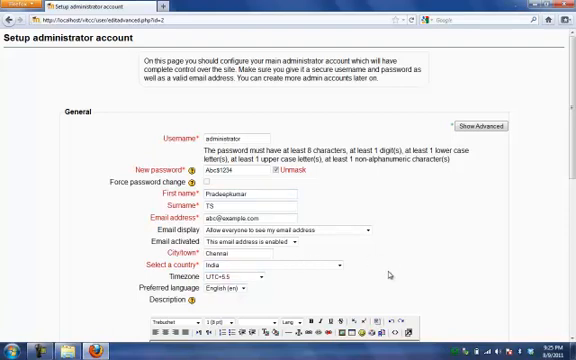
scroll(down, 3)
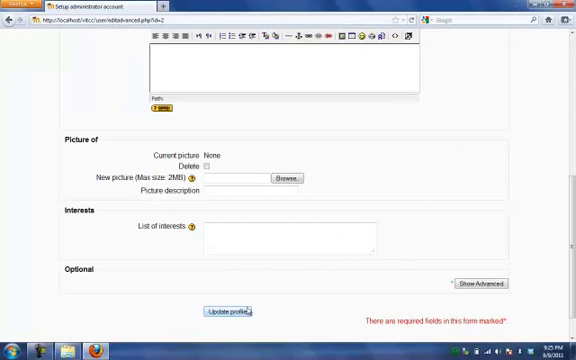
- Save the administrator profile for Pradeepkumar TS and continue to the front page settings
click(236, 310)
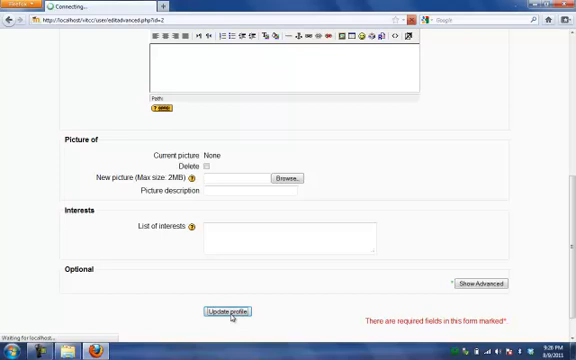
click(232, 312)
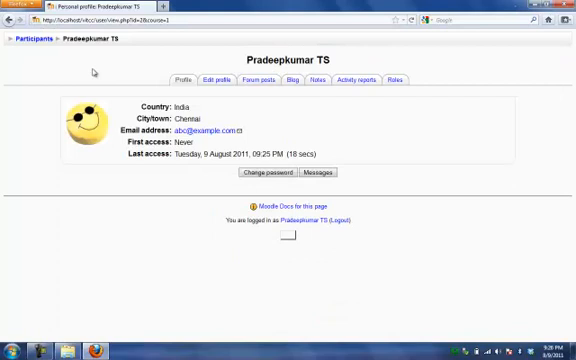
click(28, 40)
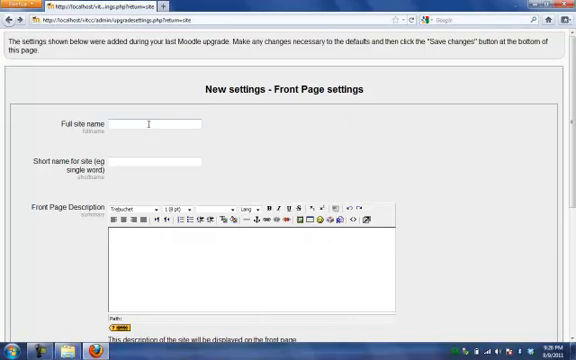
- Set full site name 'VIT University, Chennai Campus', short name 'VITCC', and save the front page settings
text(versity Chenna)
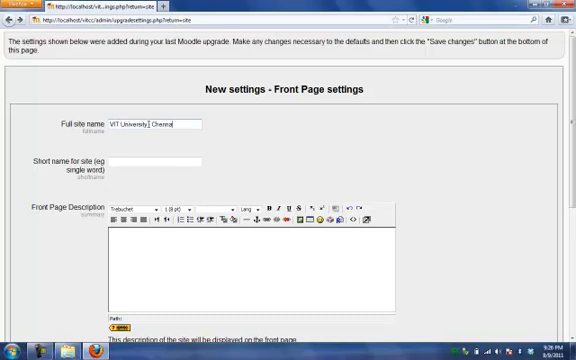
text(Campus)
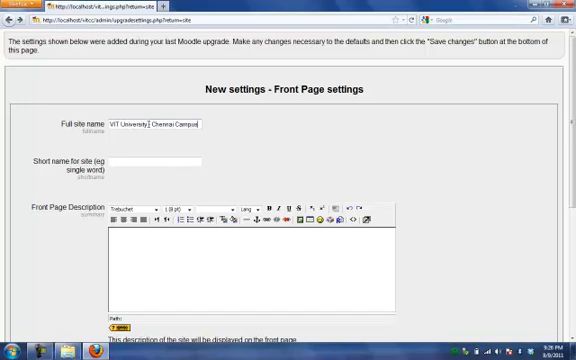
text(VITCC)
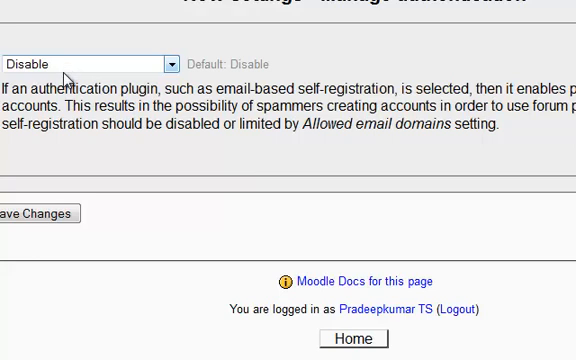
click(90, 62)
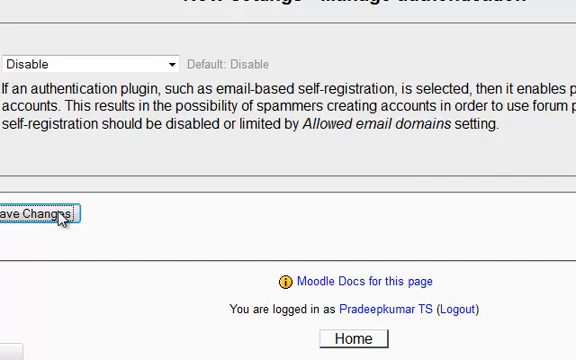
click(40, 214)
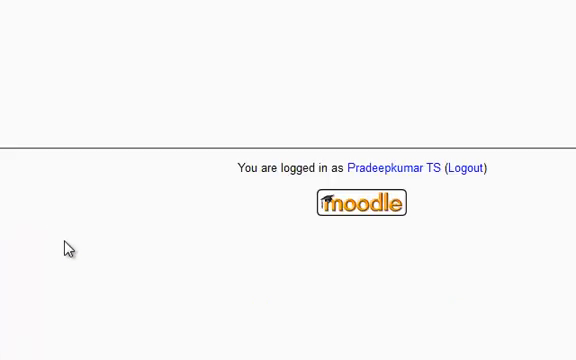